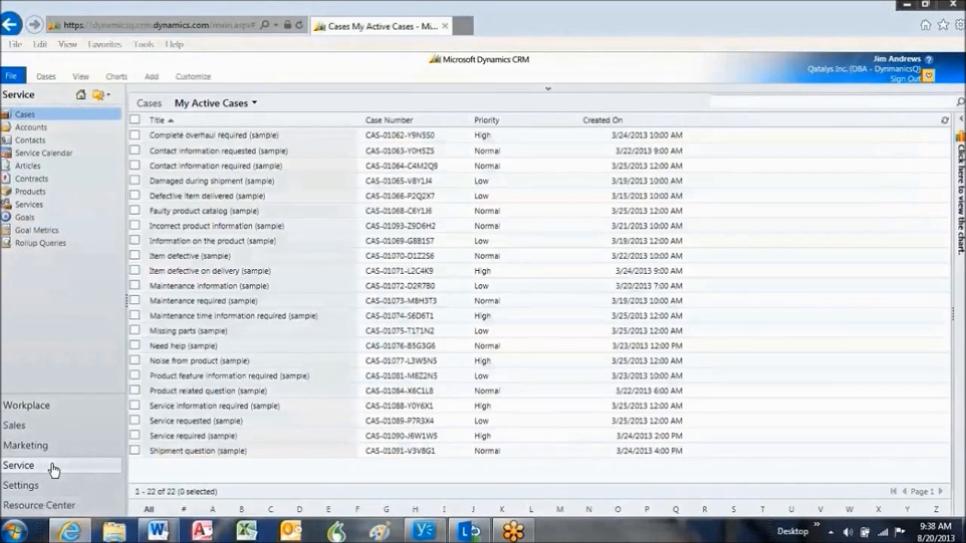
mouse_move(72, 294)
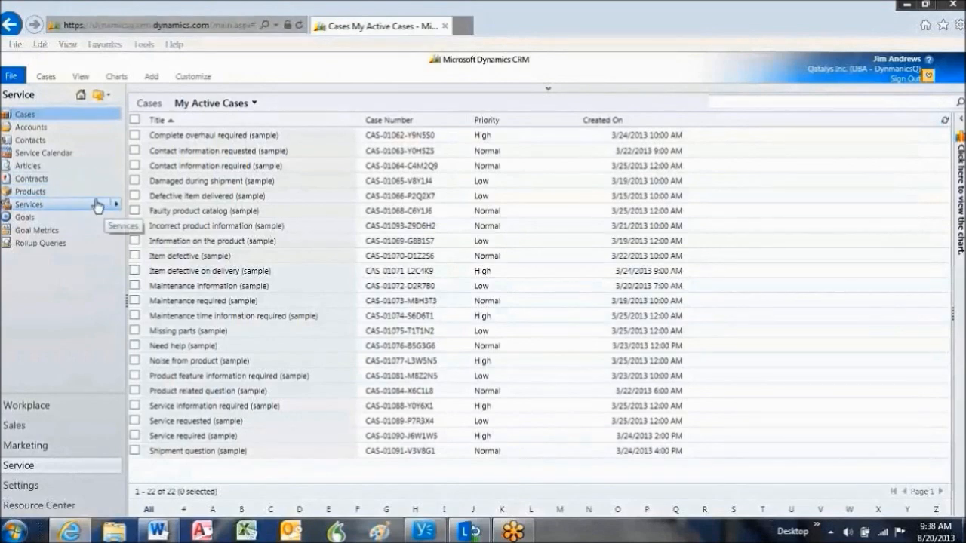
Show My Active Contacts and find the Maria Campbell (sample) contact.
click(30, 140)
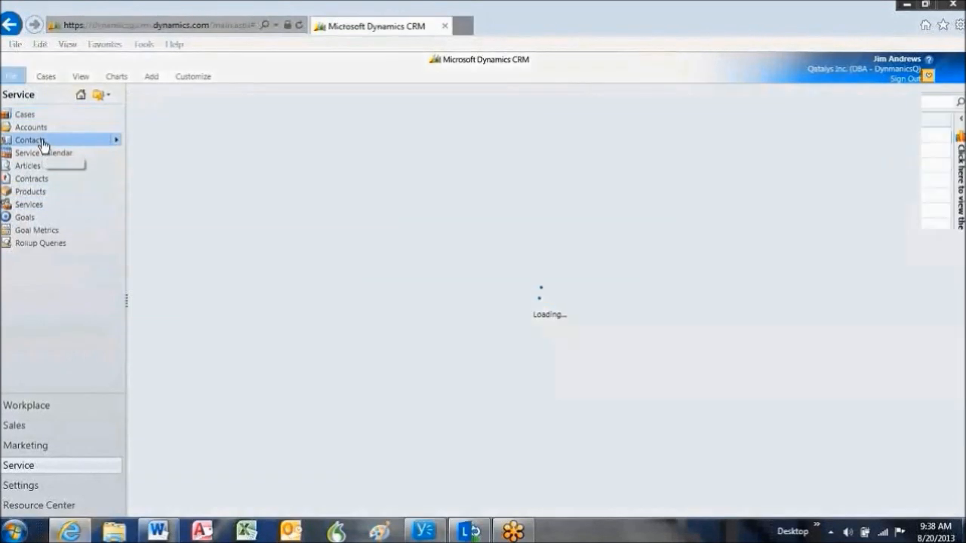
click(31, 140)
text(c)
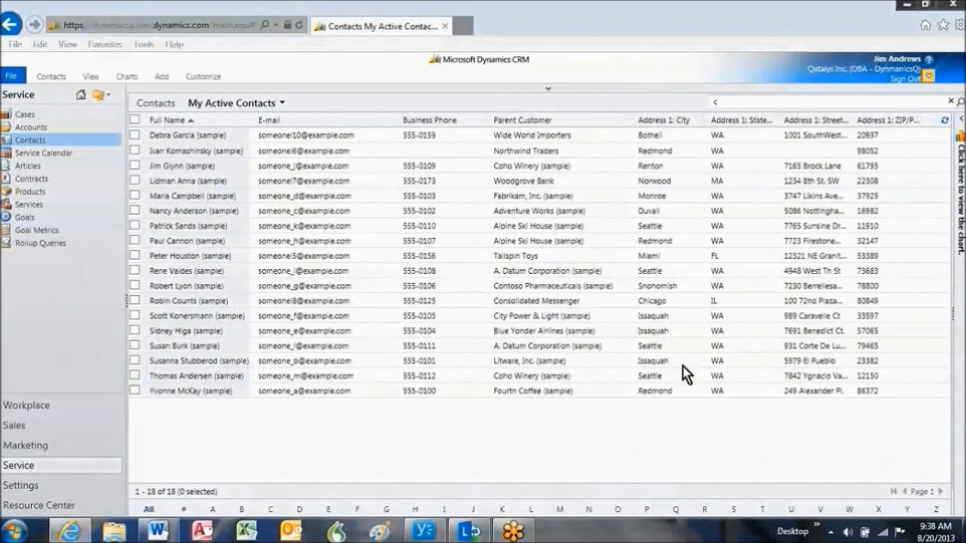
text(amp)
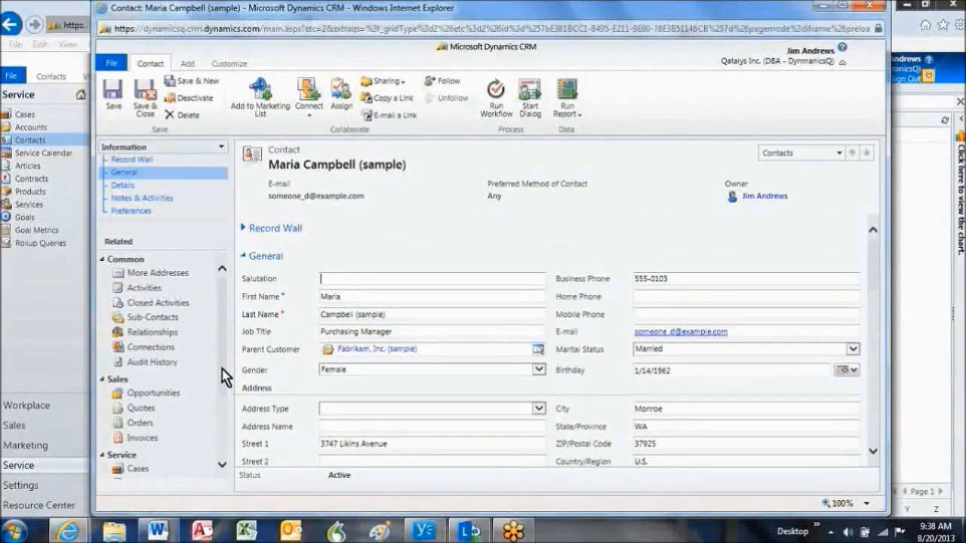
mouse_move(219, 441)
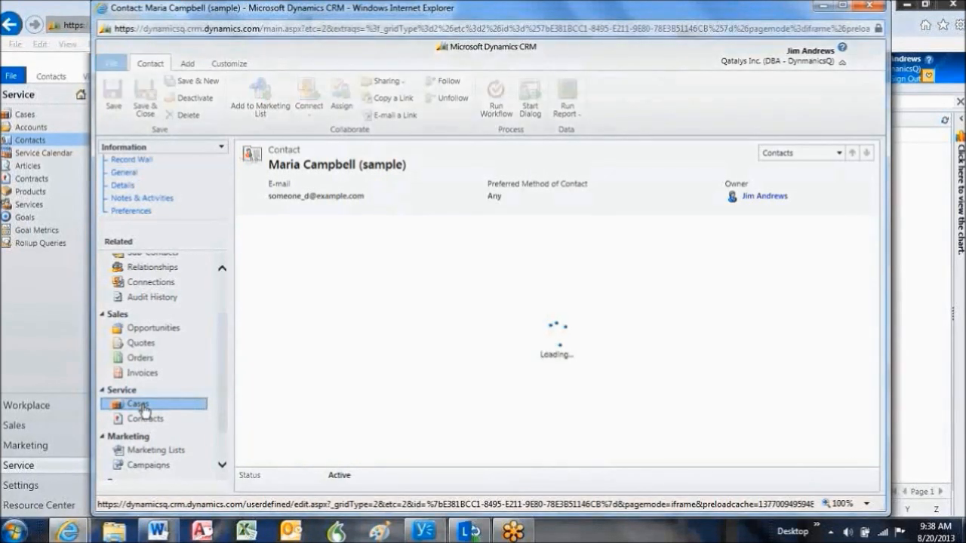
click(139, 404)
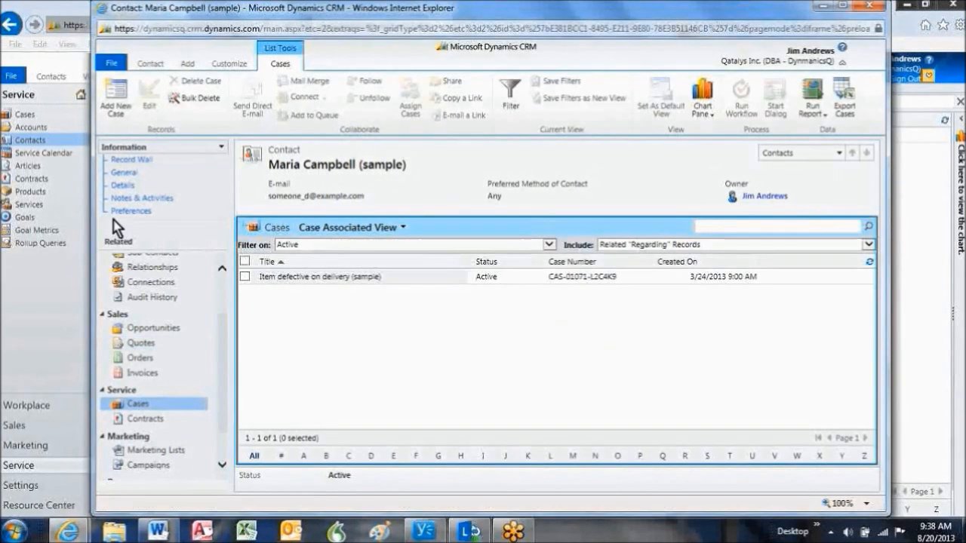
mouse_move(115, 94)
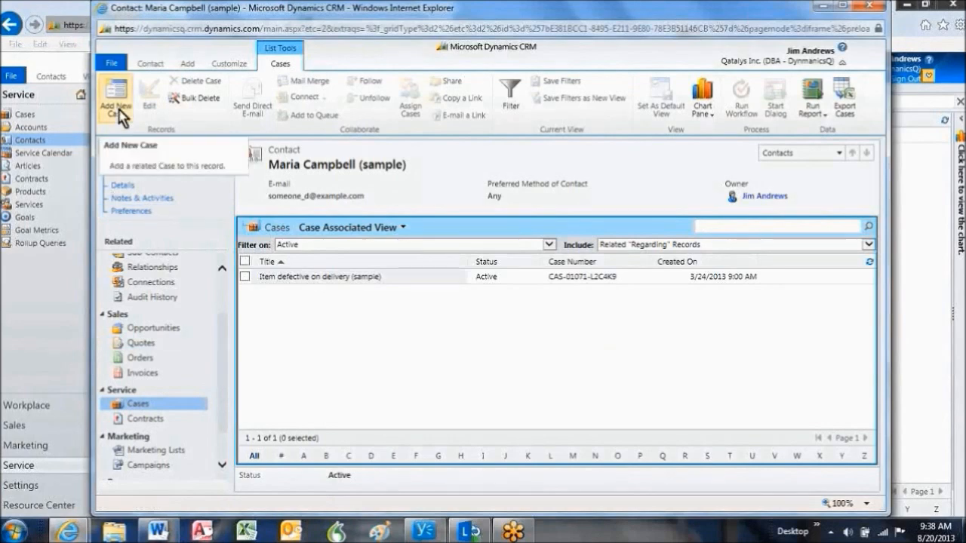
click(114, 98)
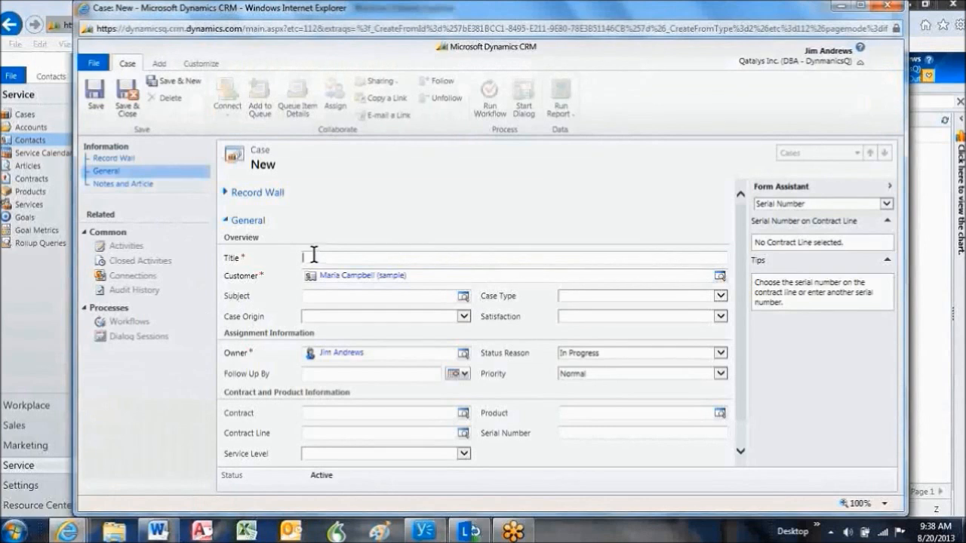
mouse_move(369, 214)
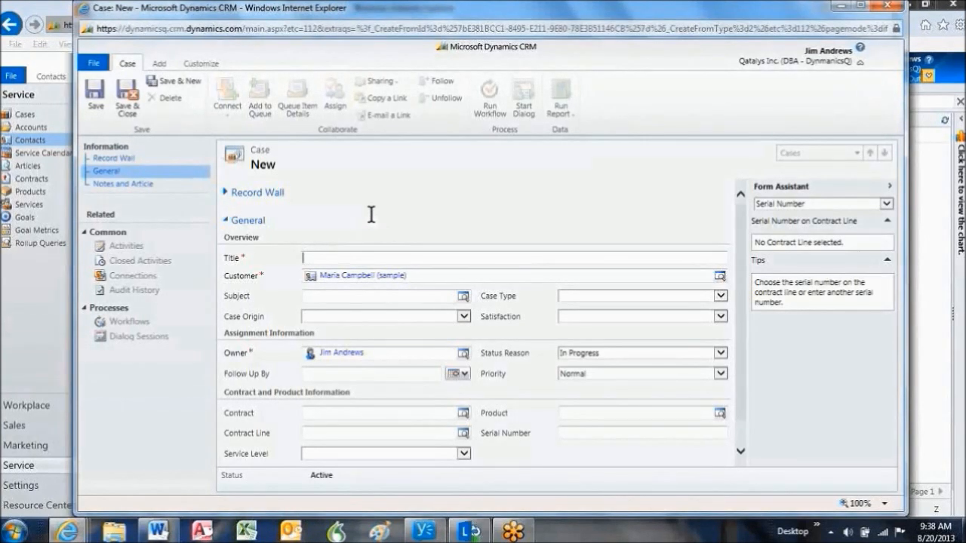
Title the new case 'kit did not arrive'.
text(k)
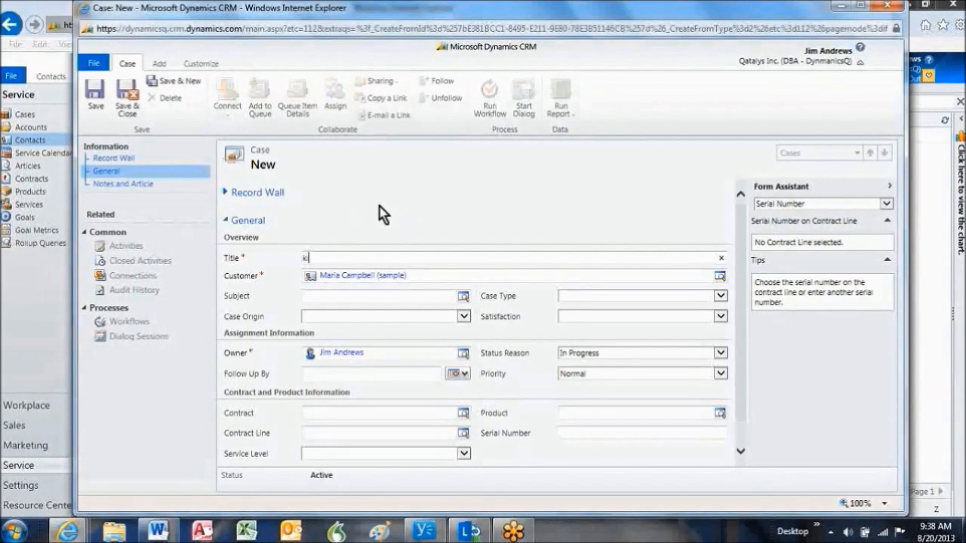
text(it did not)
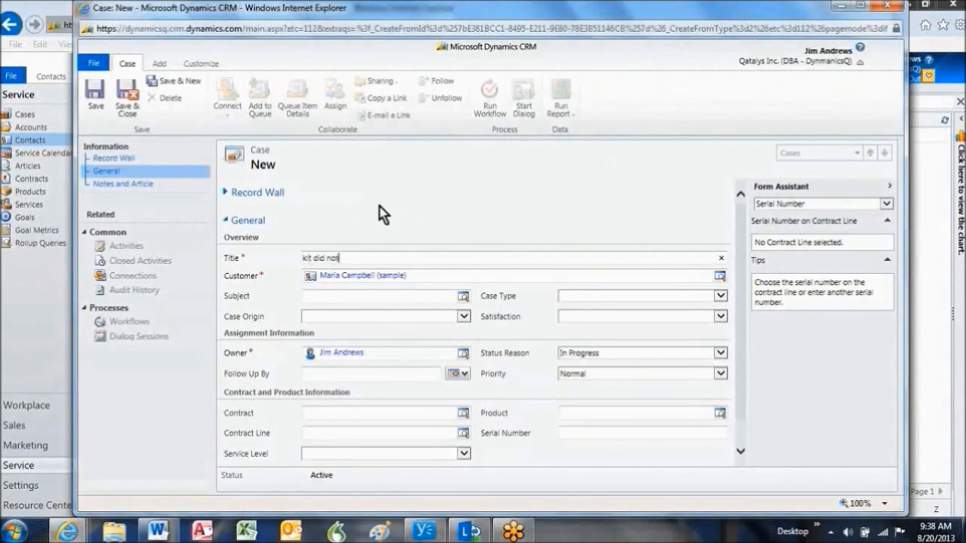
text(arrive)
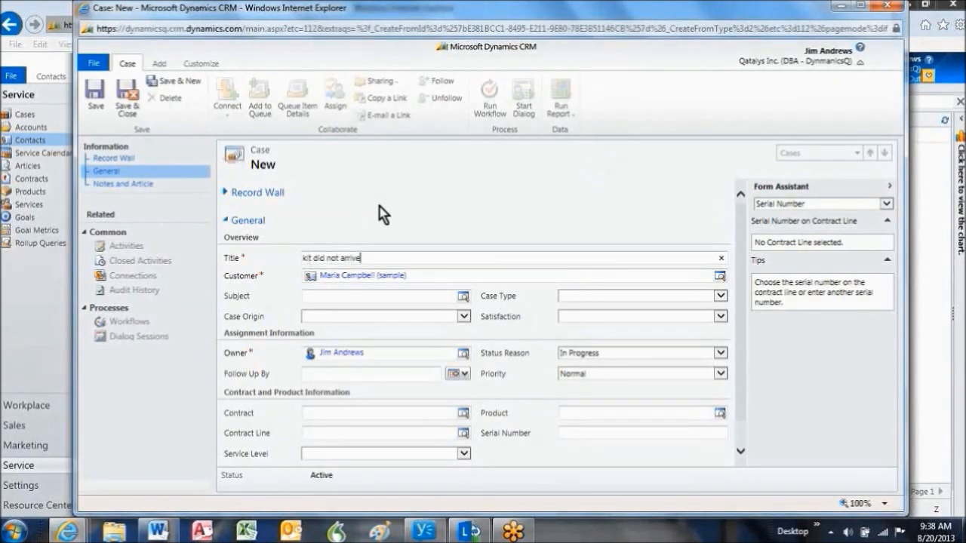
mouse_move(455, 320)
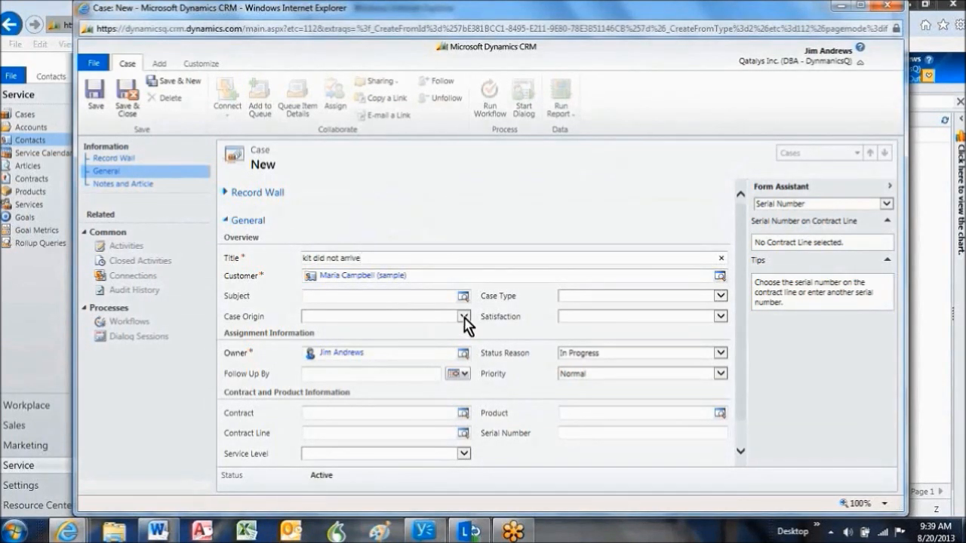
Set origin Phone, type Problem, satisfaction Neutral and follow-up date 8/22/2013.
click(465, 317)
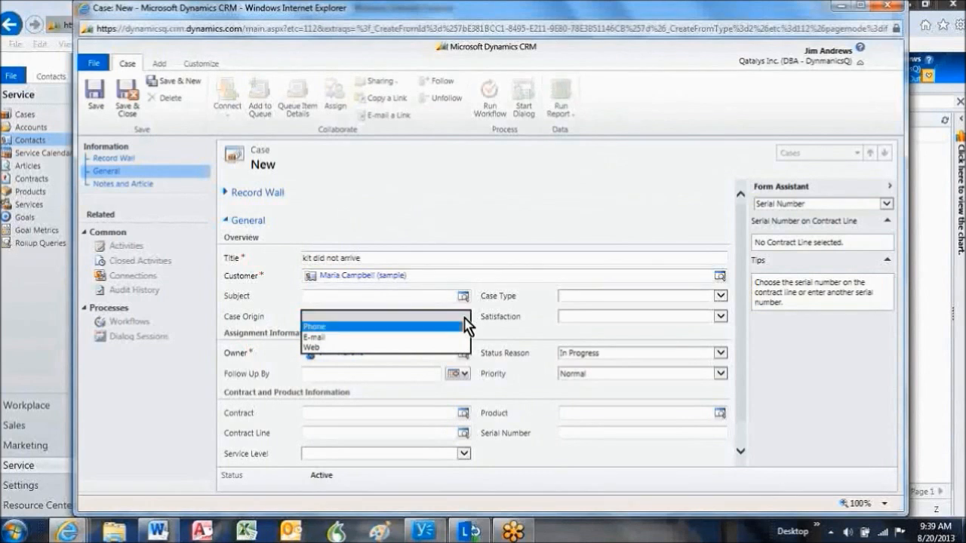
click(311, 326)
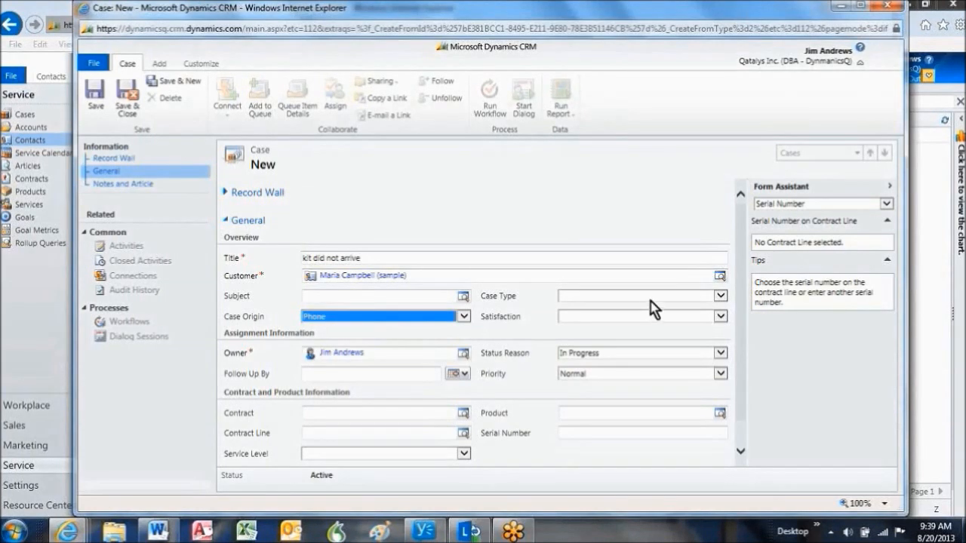
click(718, 294)
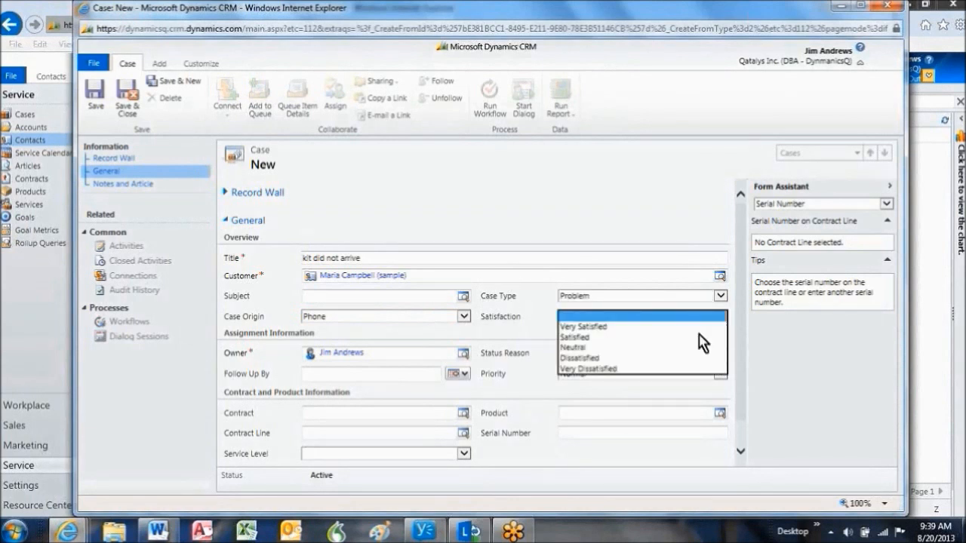
click(574, 348)
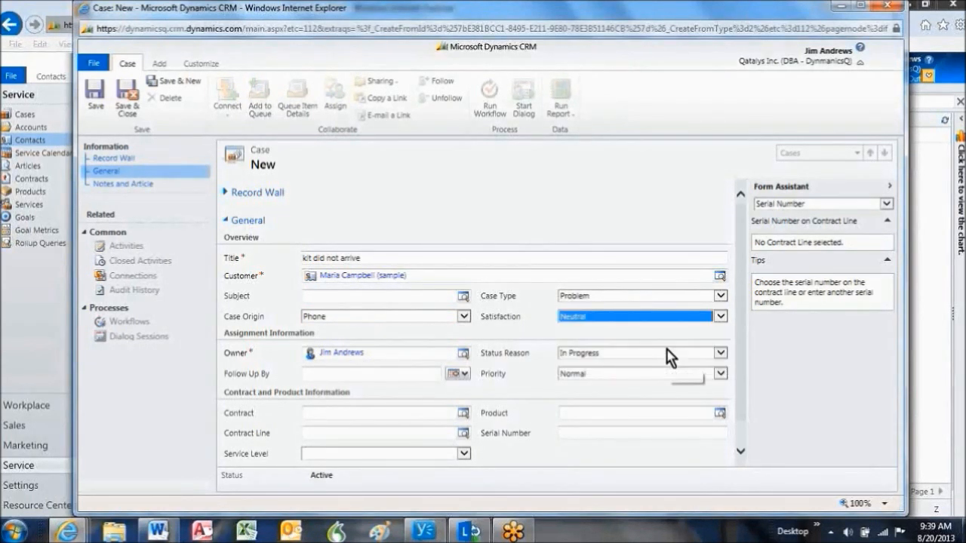
mouse_move(536, 361)
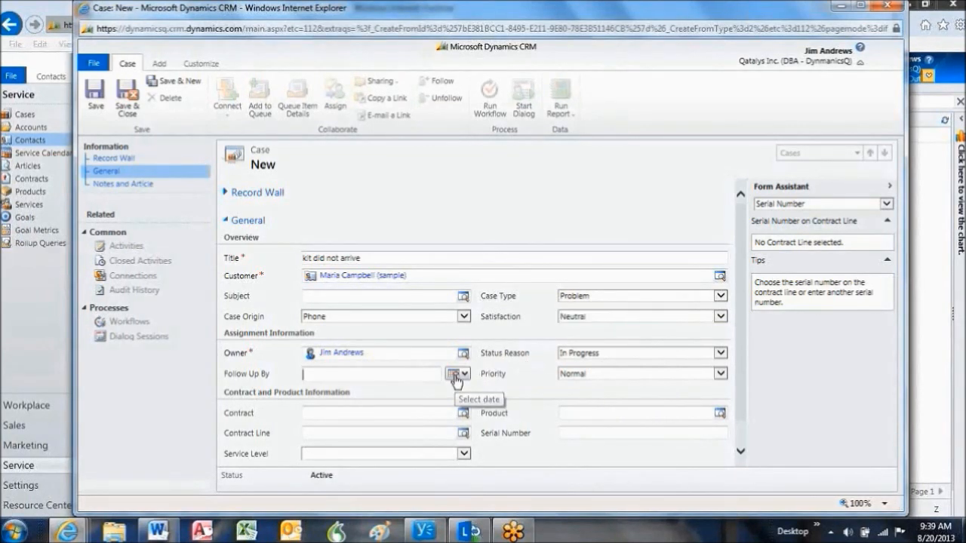
click(458, 374)
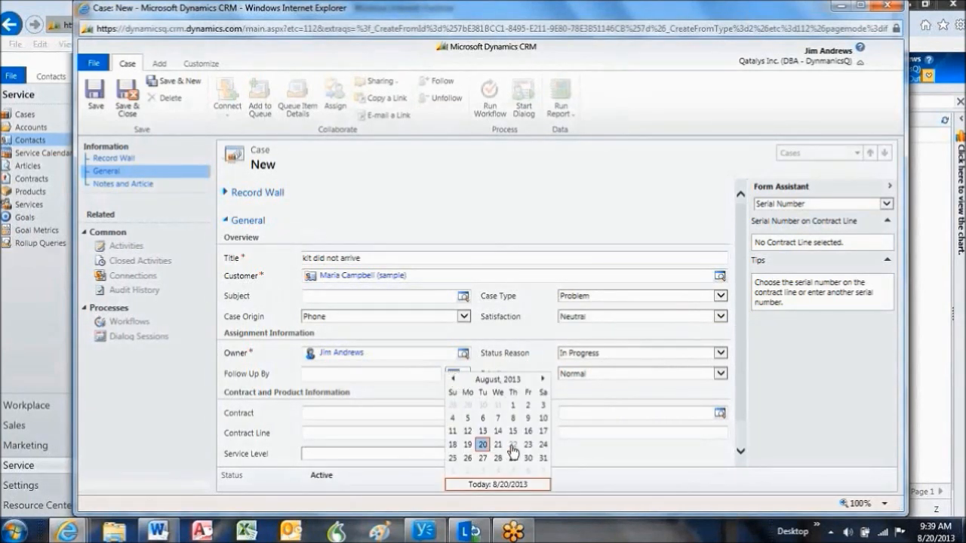
click(513, 444)
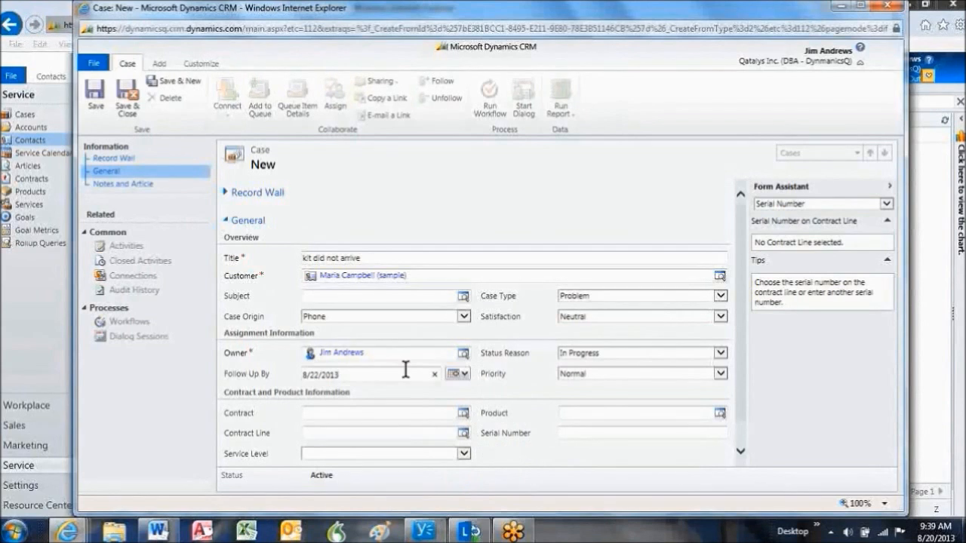
mouse_move(369, 374)
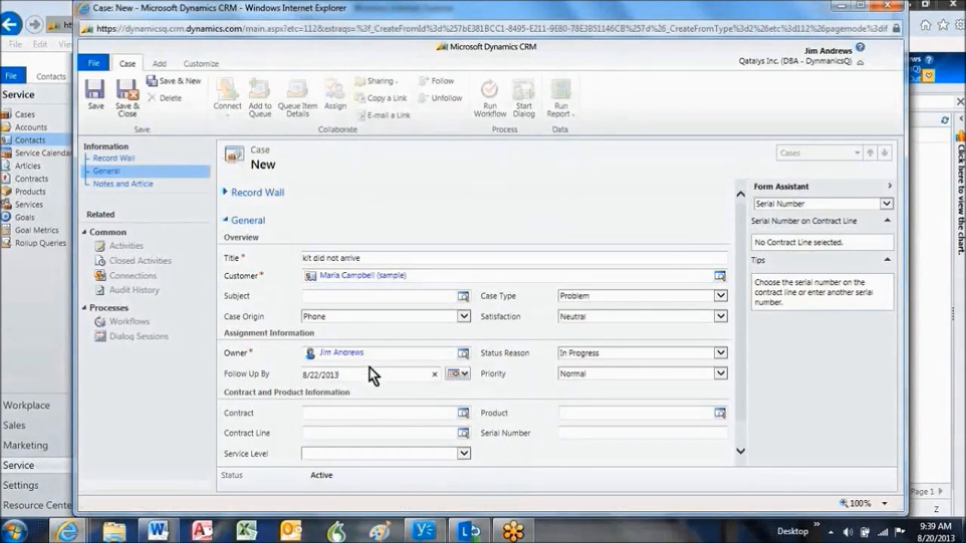
mouse_move(293, 290)
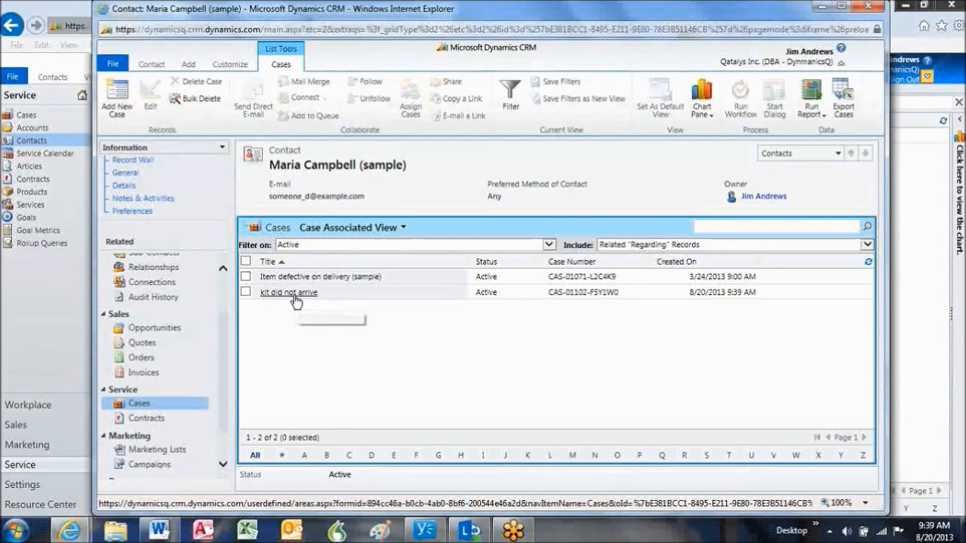
mouse_move(308, 296)
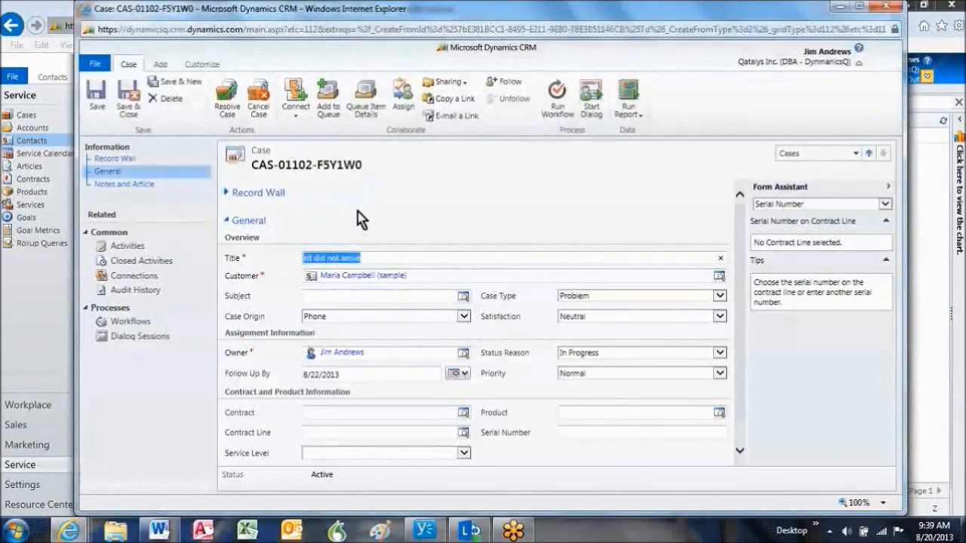
mouse_move(559, 380)
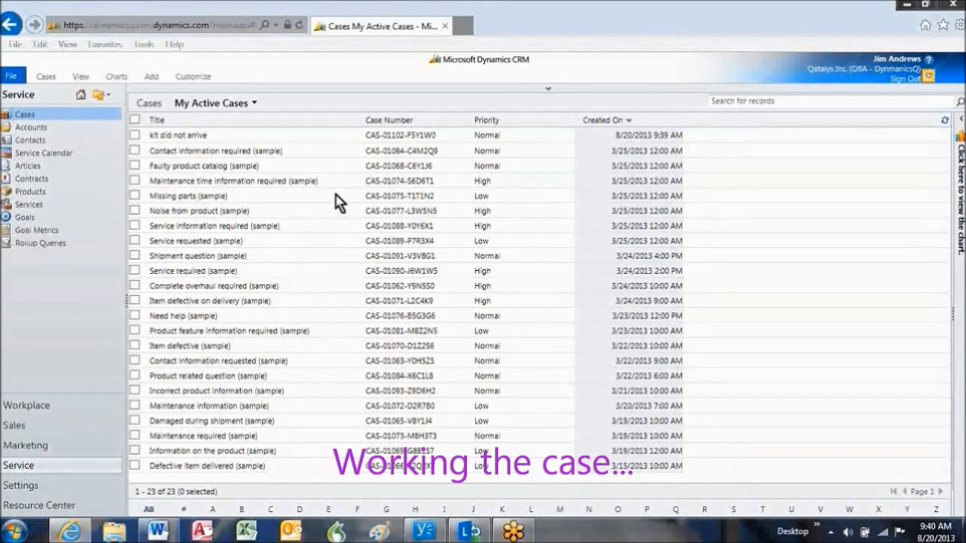
mouse_move(326, 202)
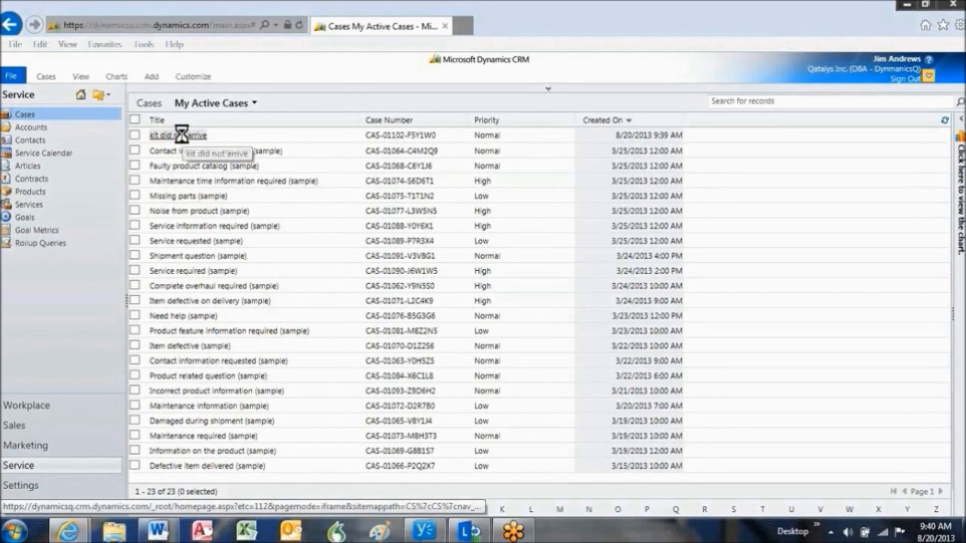
Add a note on the case saying the shipping dept. will send a new kit.
click(178, 136)
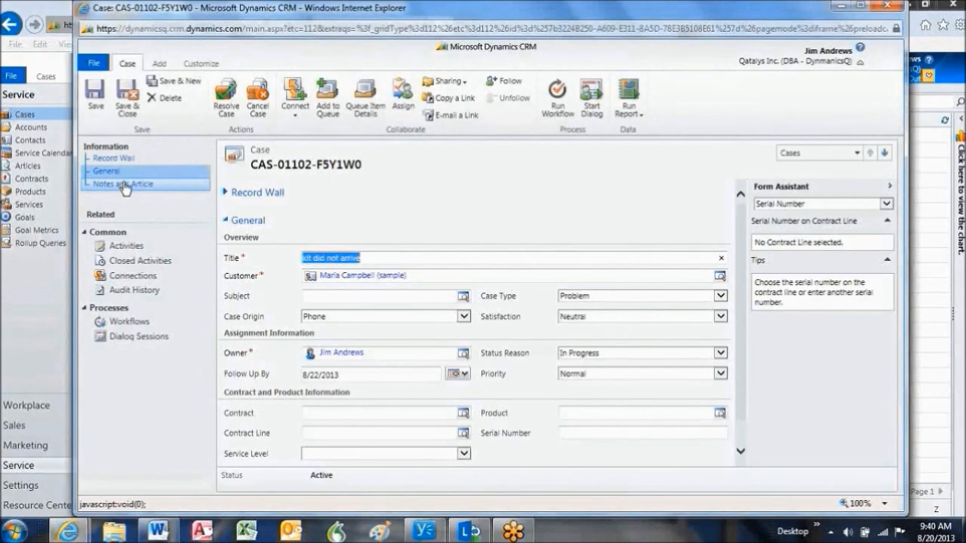
mouse_move(208, 283)
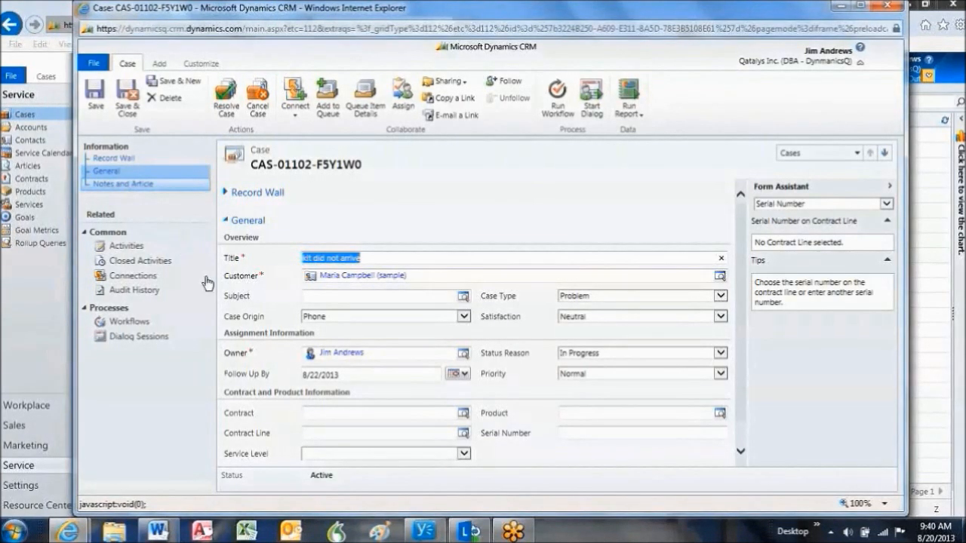
click(122, 184)
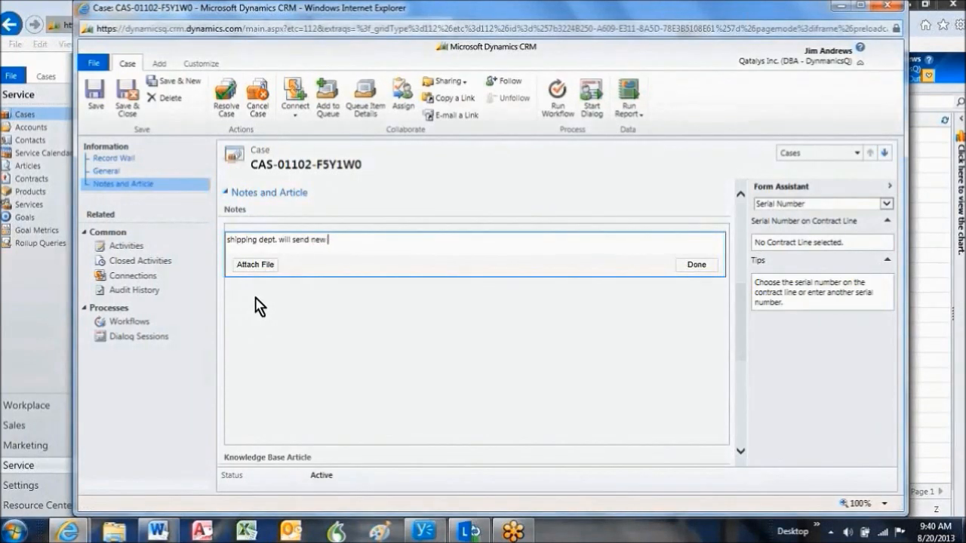
text(kit)
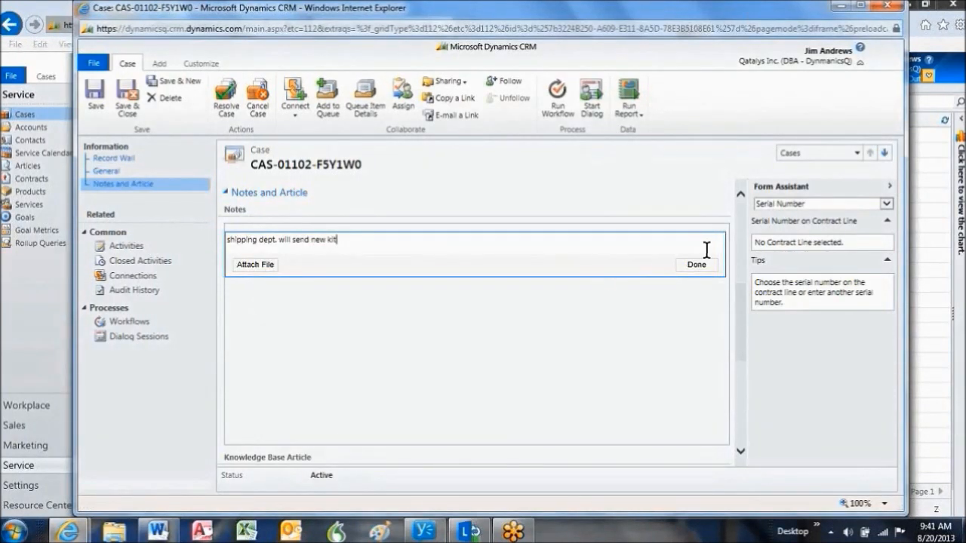
click(696, 264)
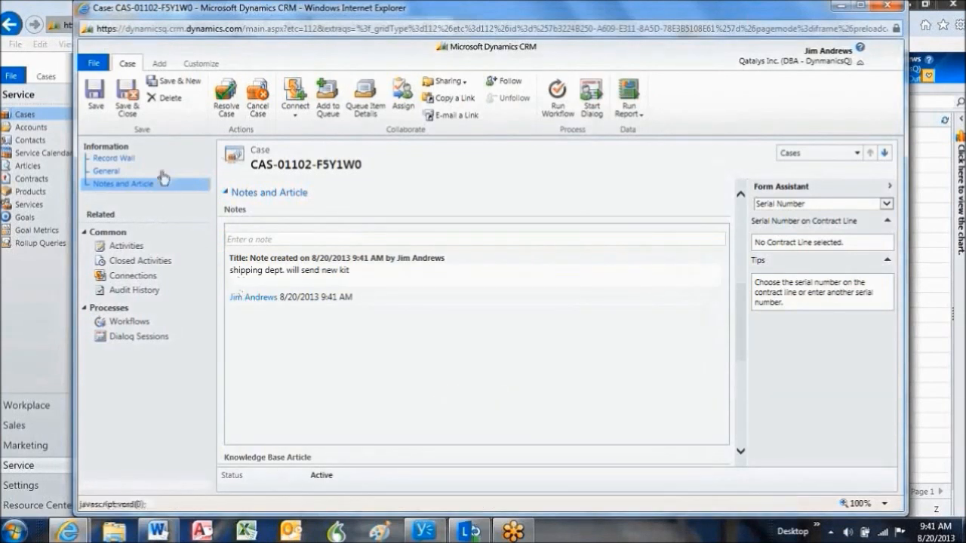
mouse_move(127, 97)
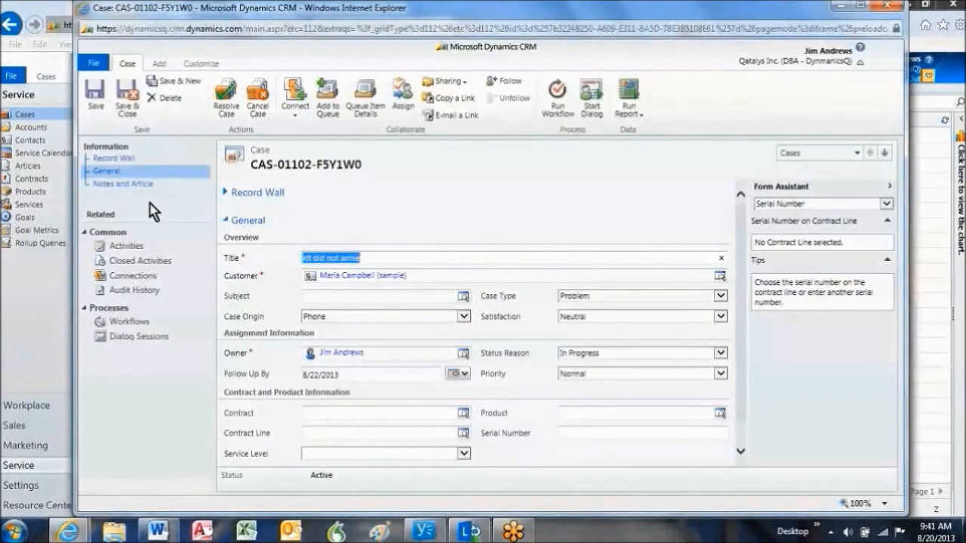
mouse_move(123, 193)
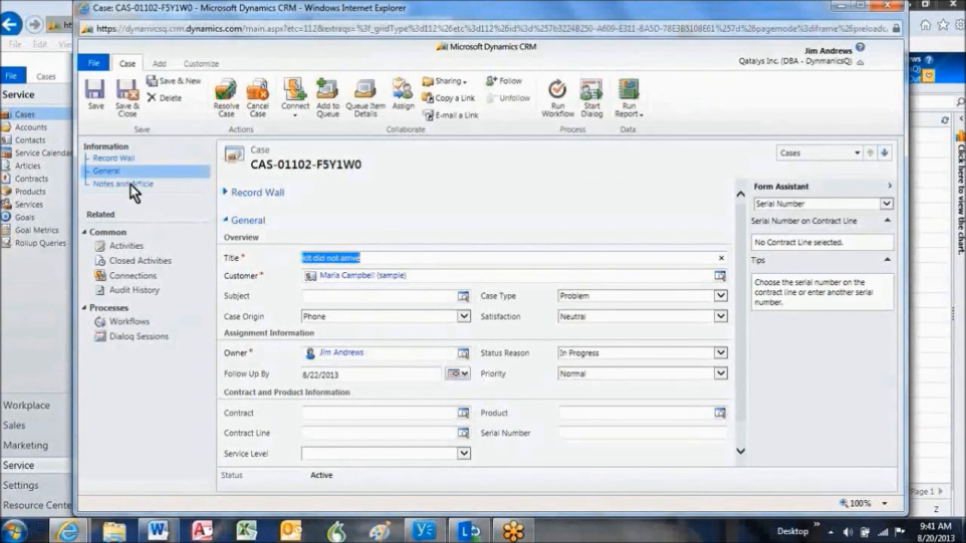
Add a second note 'kit arrived' to the case.
click(123, 184)
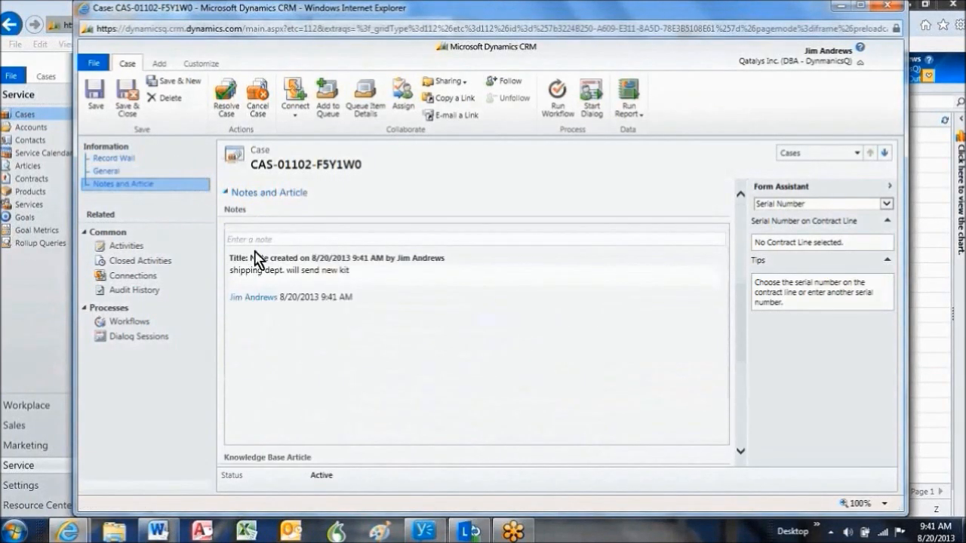
click(475, 239)
text(kit arri)
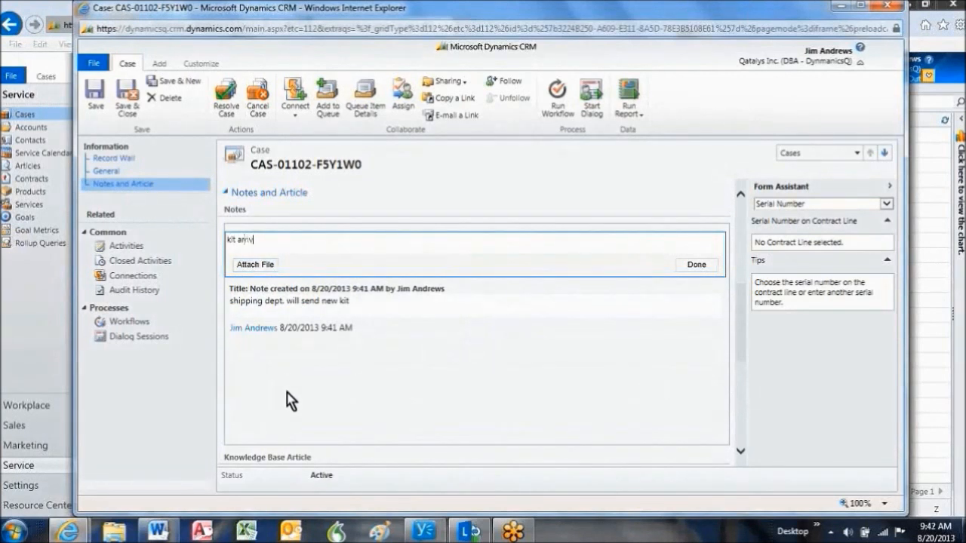
text(ved)
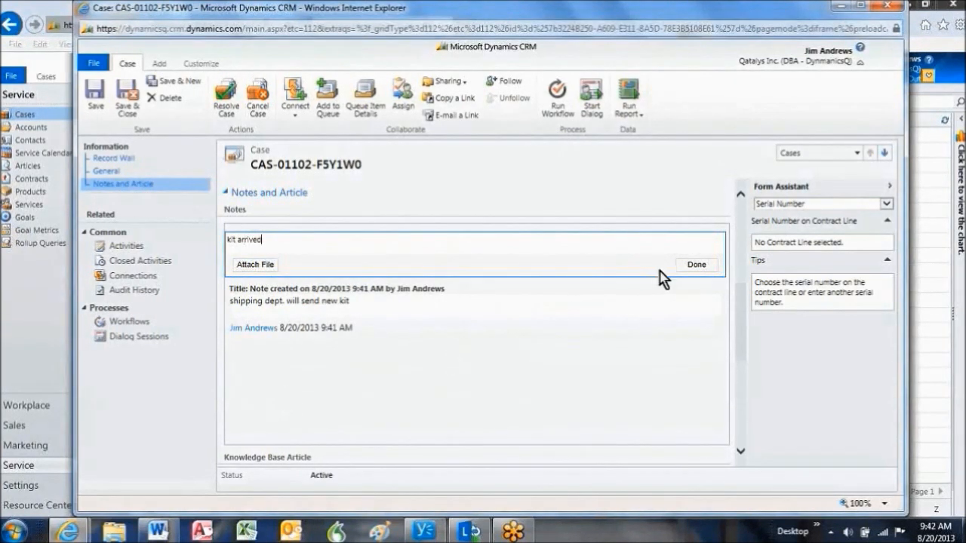
click(695, 264)
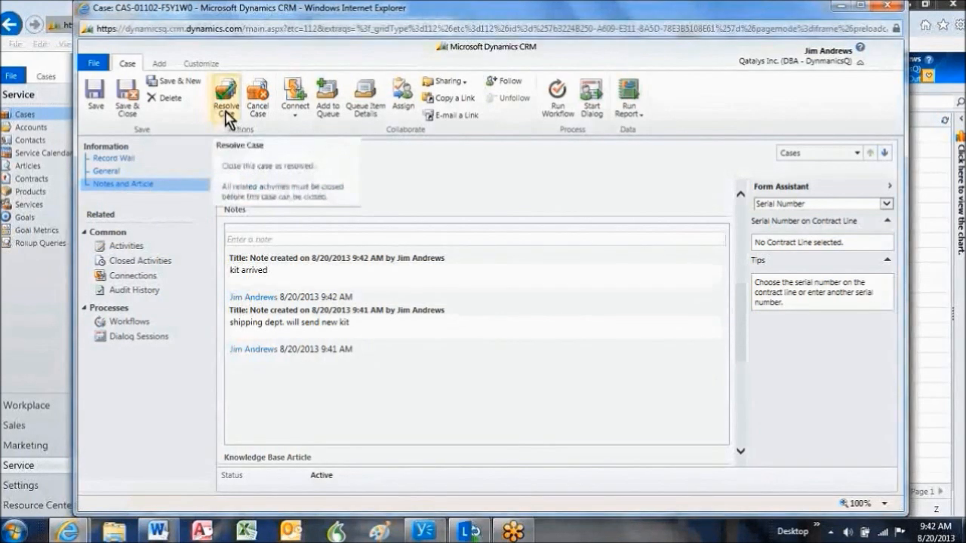
Resolve the case as Problem Solved with a kit-arrival resolution description.
click(226, 96)
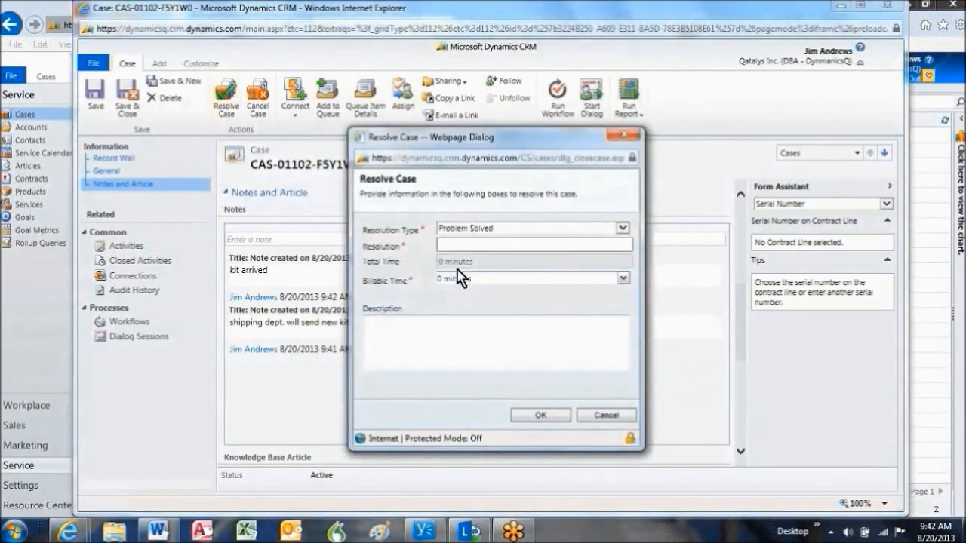
click(534, 245)
text(kit arr)
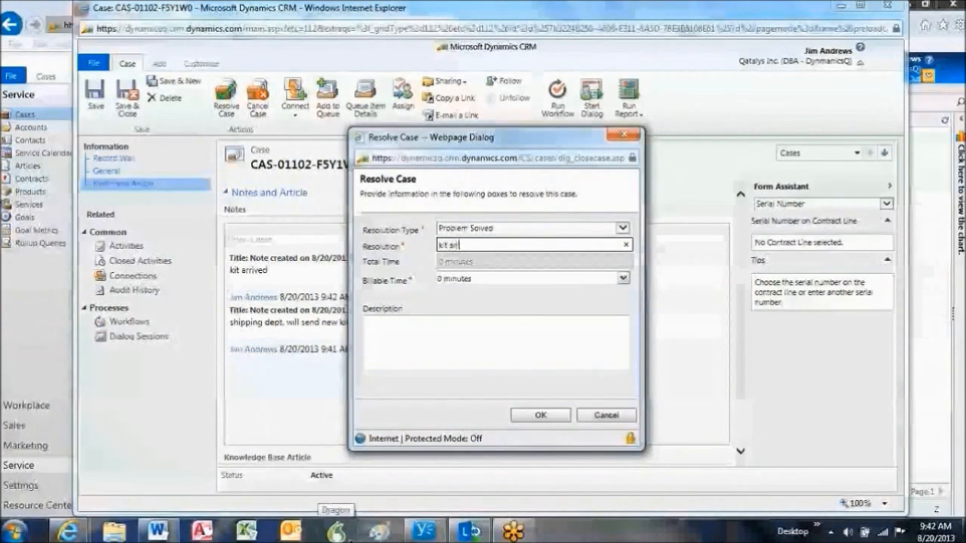
mouse_move(422, 531)
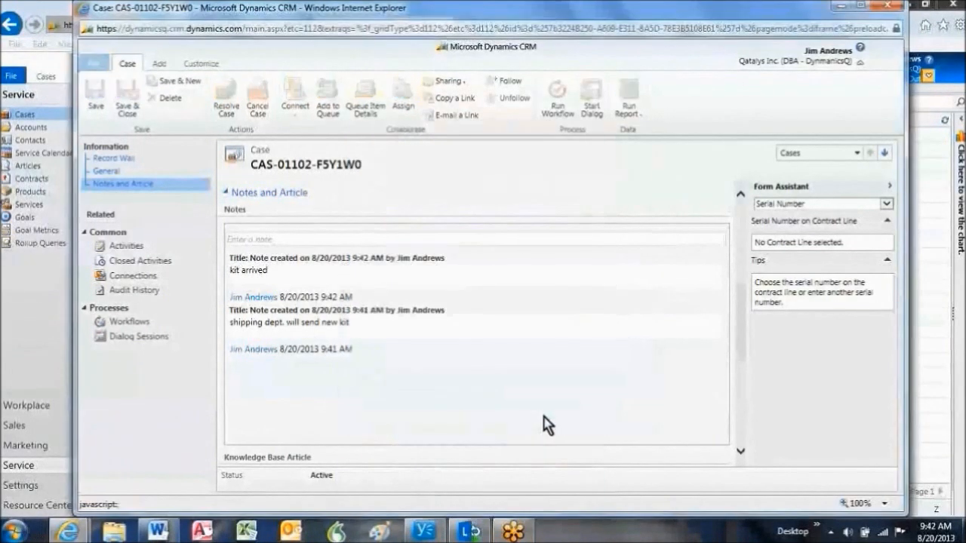
mouse_move(425, 356)
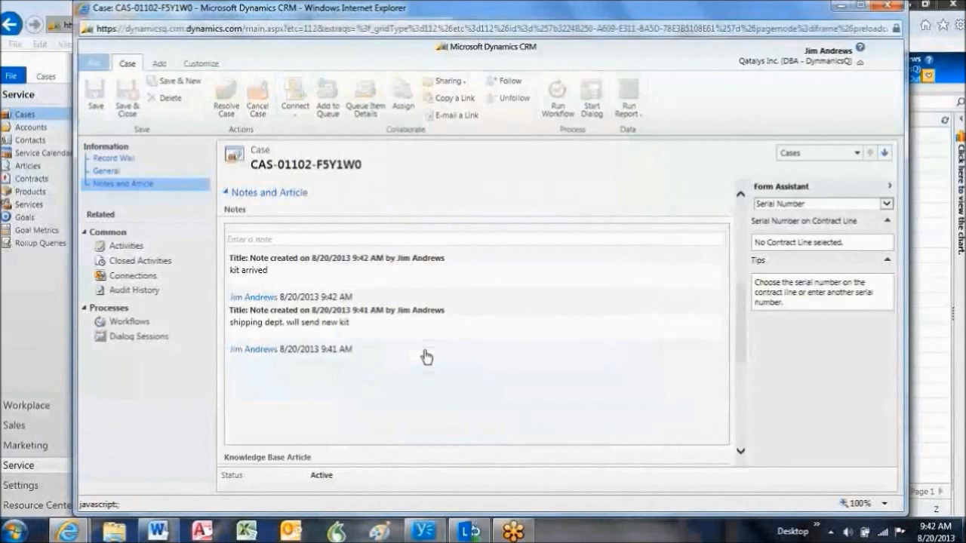
View the General section confirming status Resolved, reason Problem Solved.
click(105, 171)
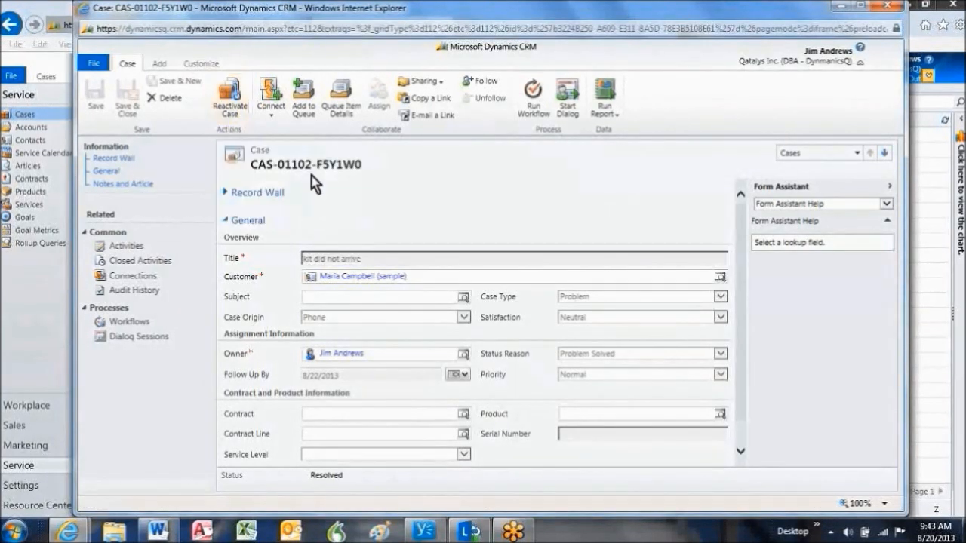
mouse_move(229, 97)
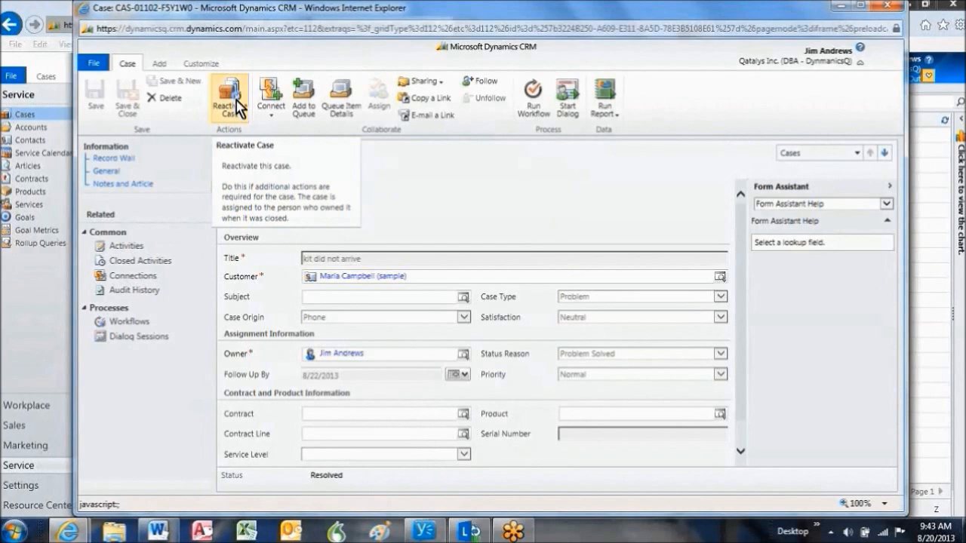
mouse_move(240, 119)
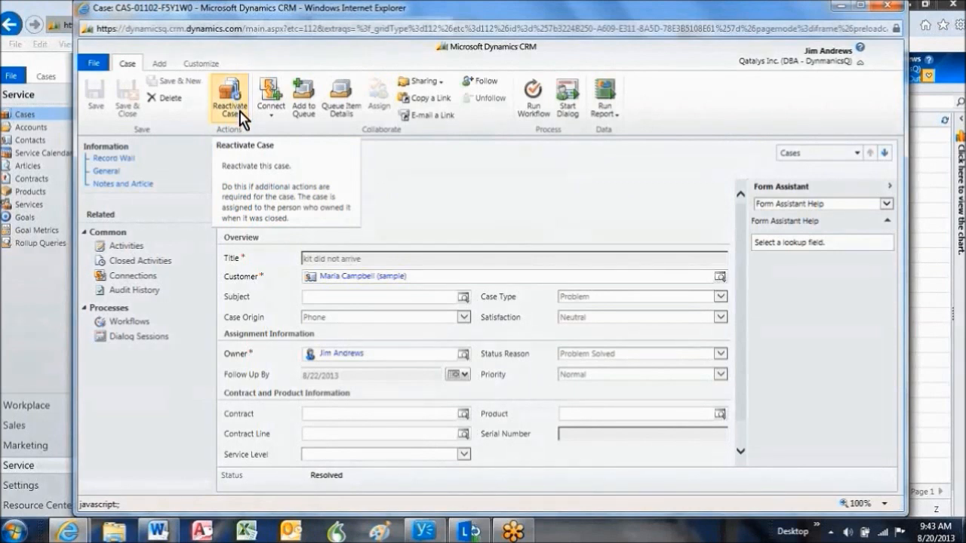